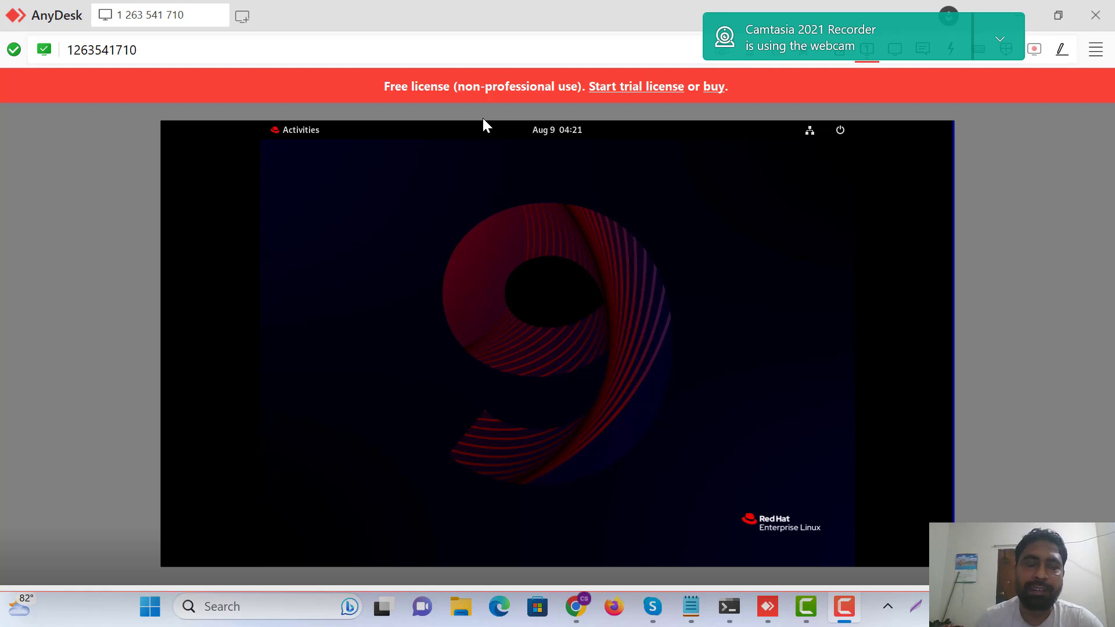
{"action": "mouse_move", "coordinate": [405, 284]}
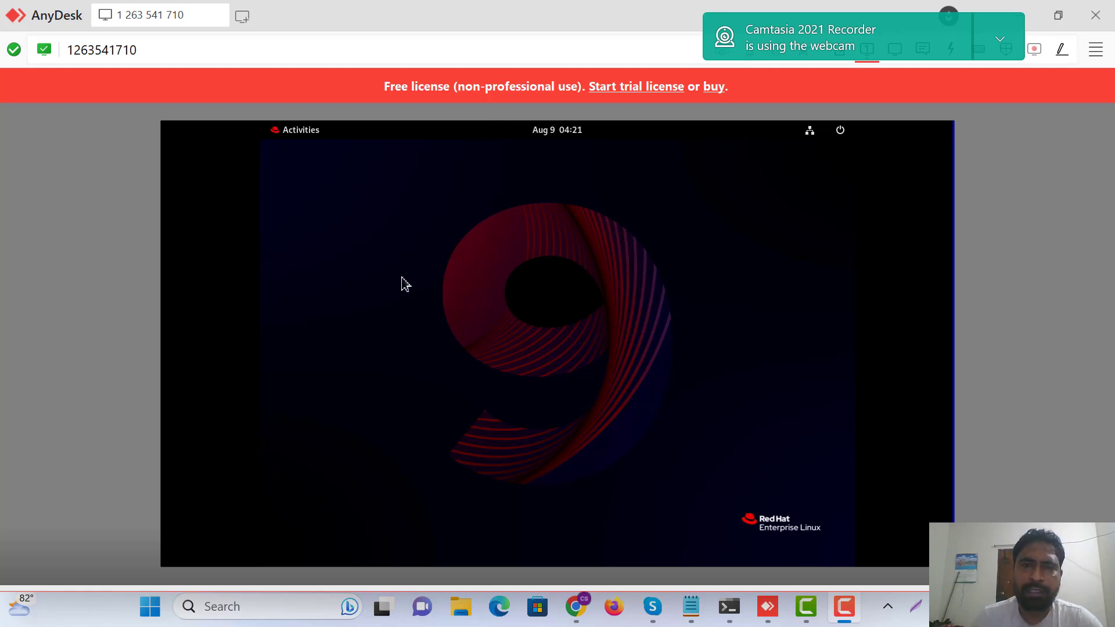
{"action": "mouse_move", "coordinate": [472, 89]}
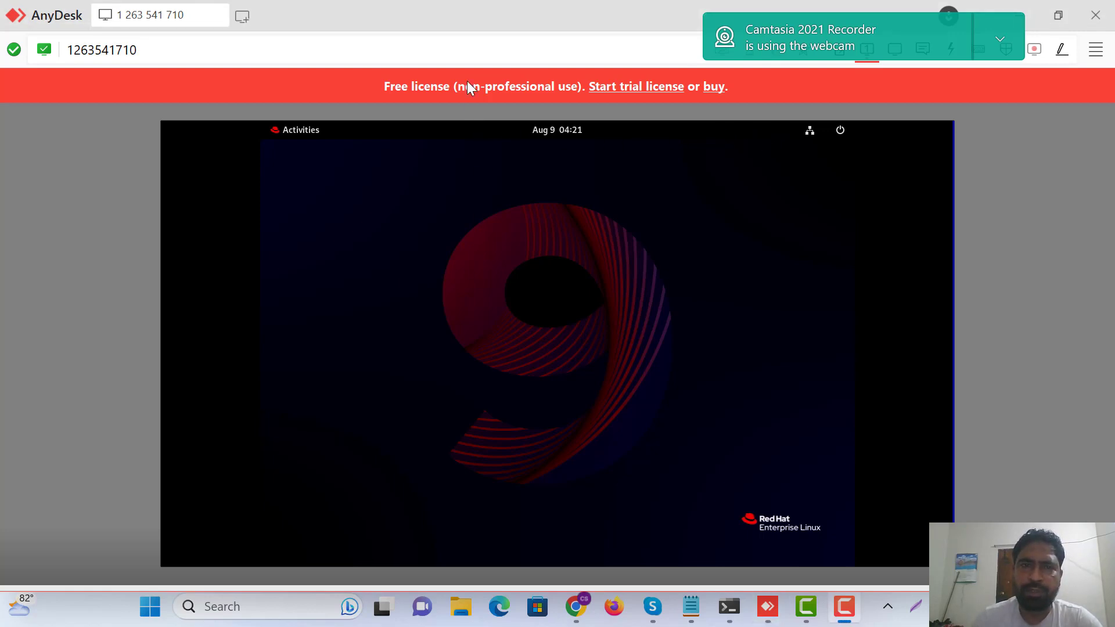
{"action": "mouse_move", "coordinate": [829, 154]}
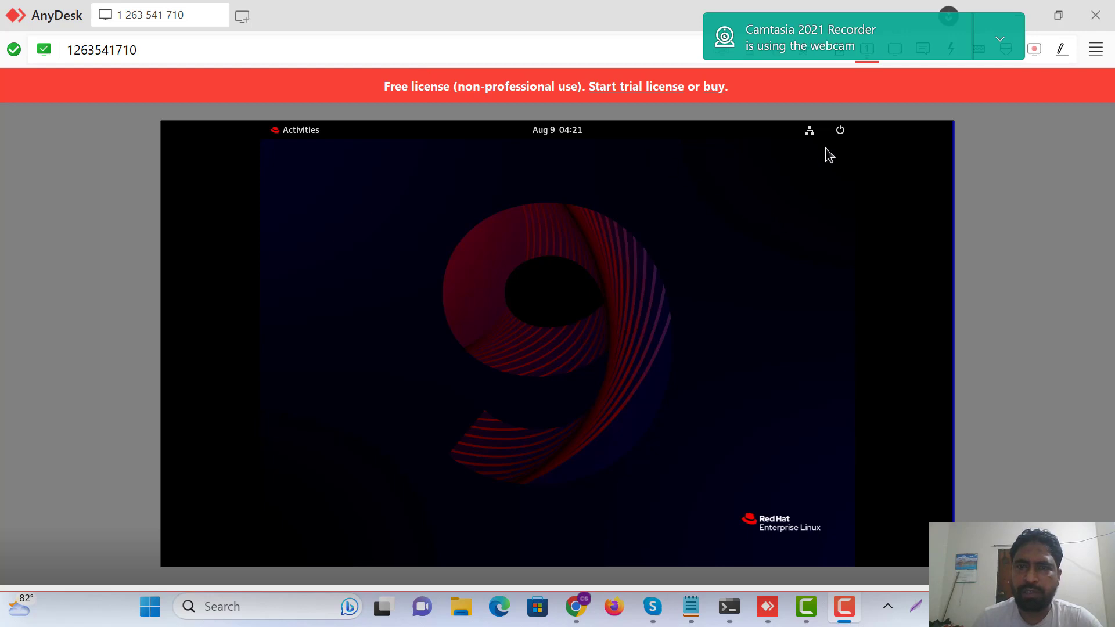
Step: Launch GNOME Settings from the system menu and navigate the sidebar to the About page
{"action": "left_click", "coordinate": [840, 130]}
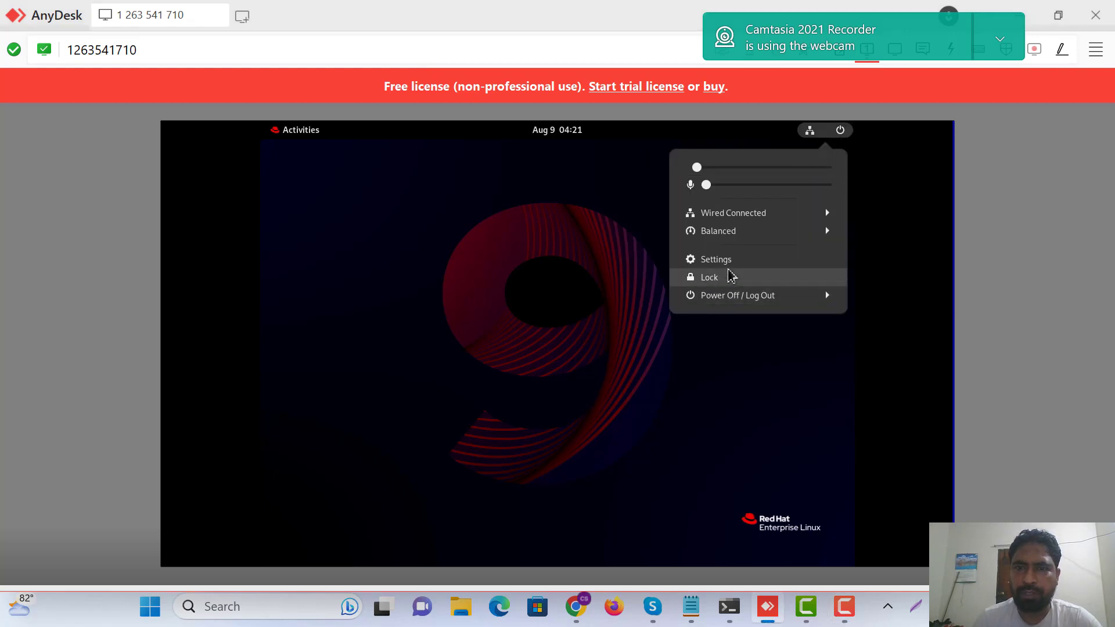
{"action": "left_click", "coordinate": [715, 259]}
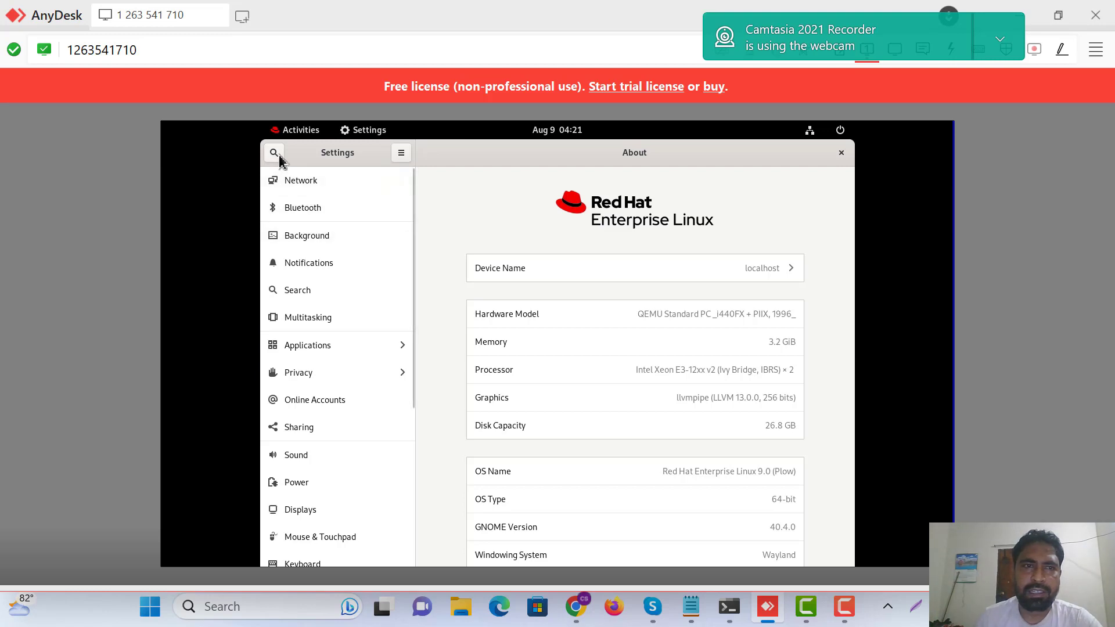
{"action": "left_click", "coordinate": [273, 153]}
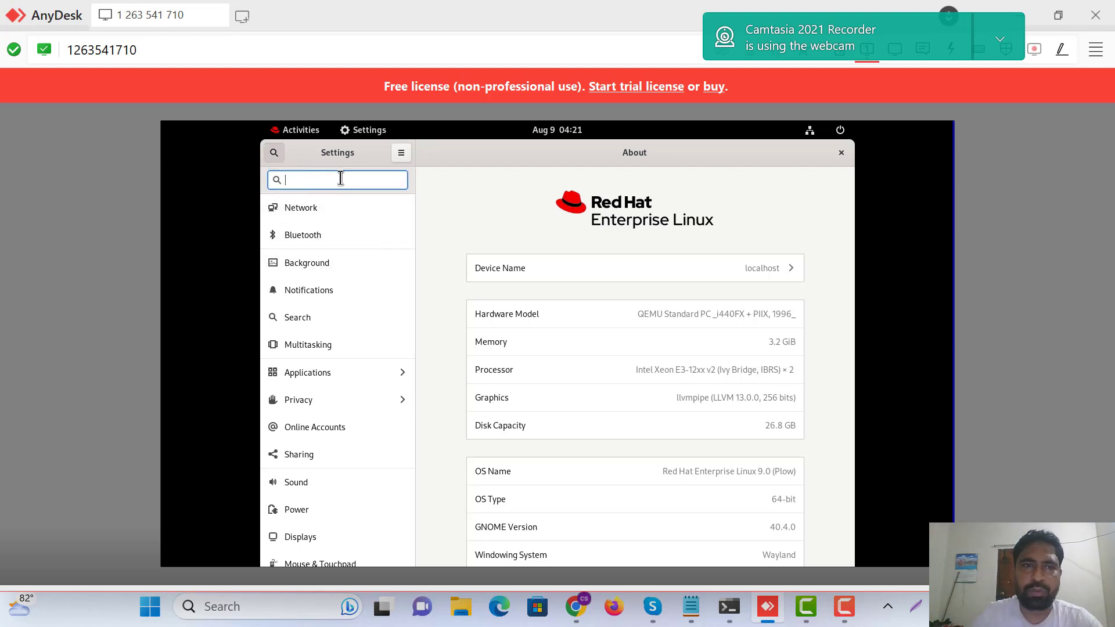
{"action": "type", "text": "a"}
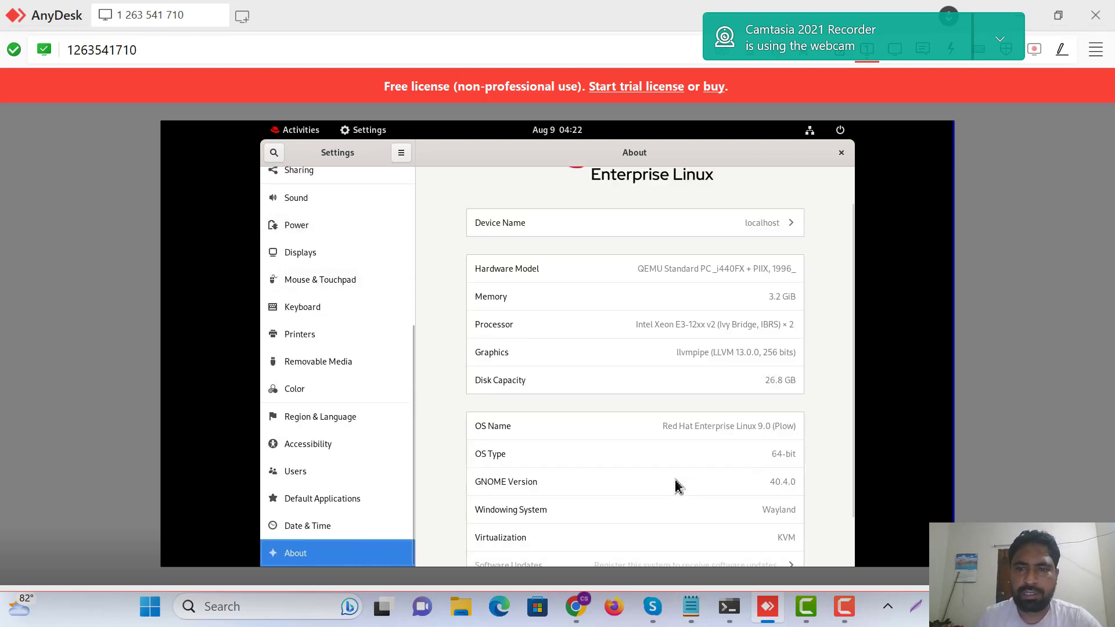
{"action": "scroll", "scroll_direction": "down", "scroll_amount": 3}
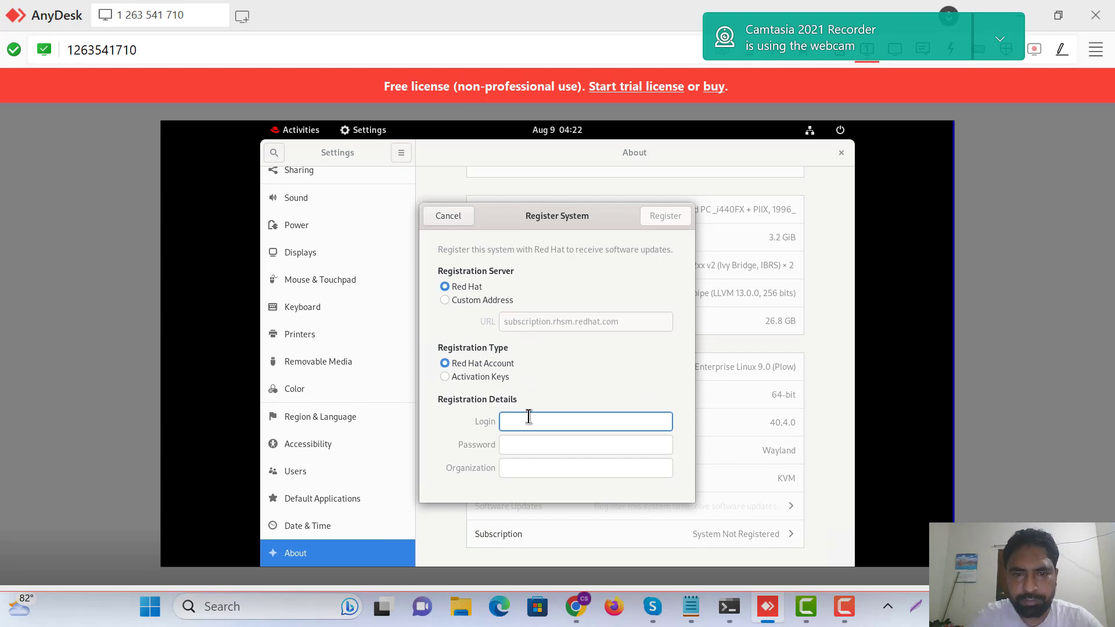
Step: Fill the Register System form with login, password and organization BUBT, and submit it
{"action": "type", "text": "silent"}
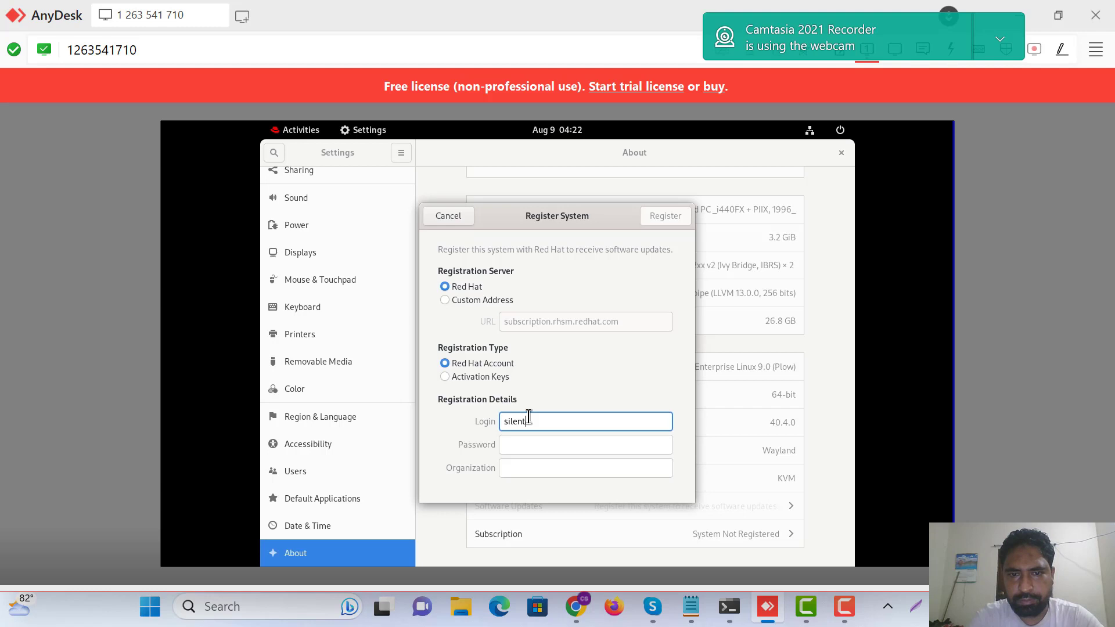
{"action": "type", "text": ".use"}
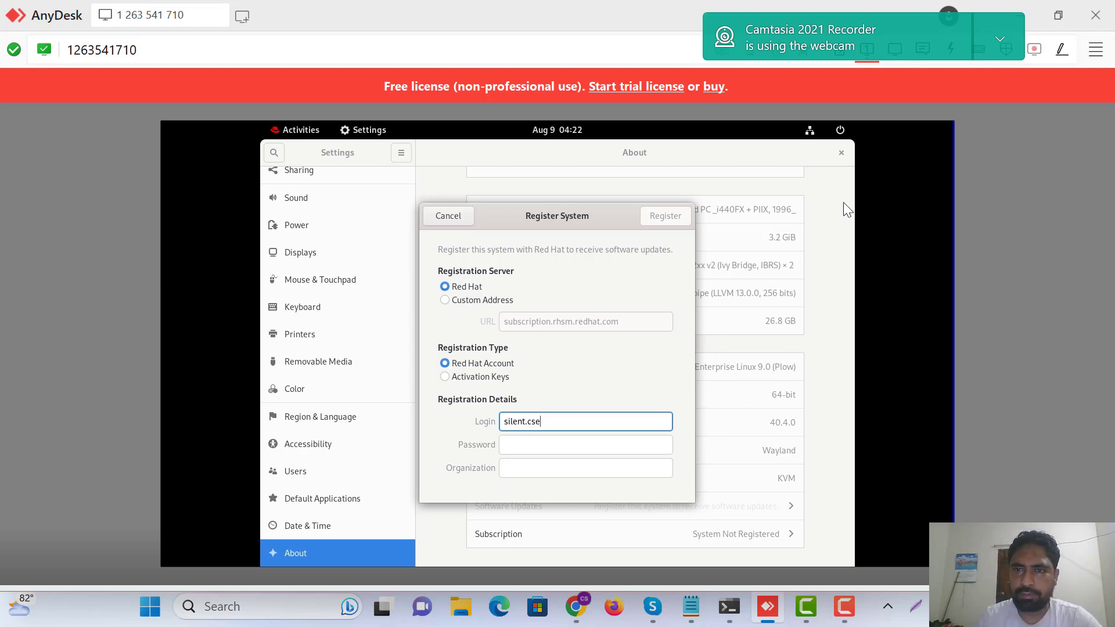
{"action": "mouse_move", "coordinate": [1059, 241]}
{"action": "type", "text": "BUBT"}
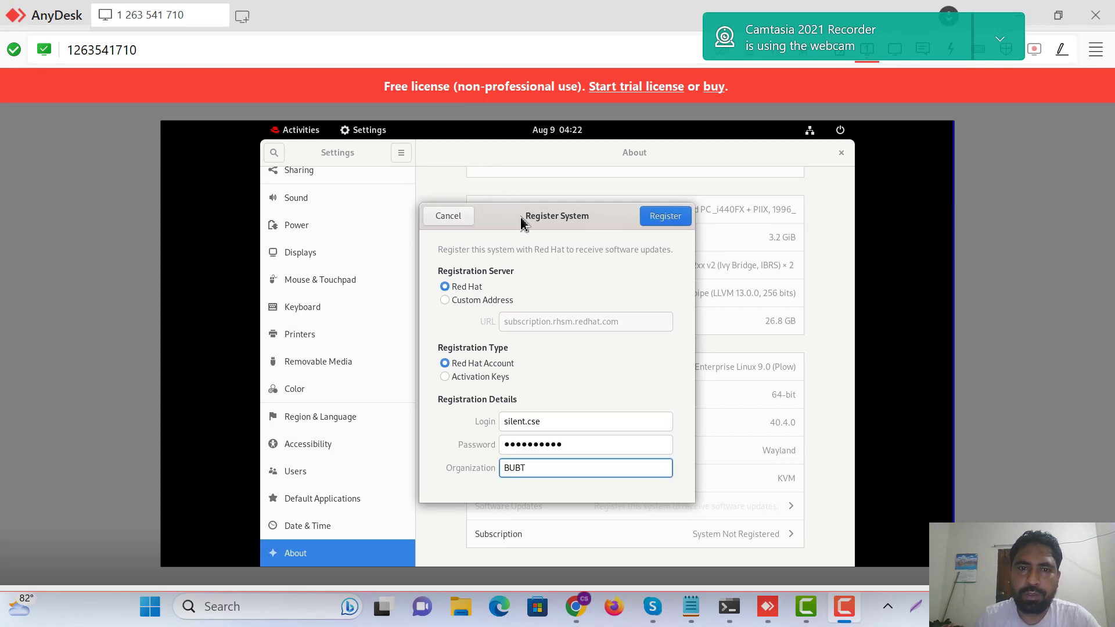
{"action": "left_click", "coordinate": [665, 216]}
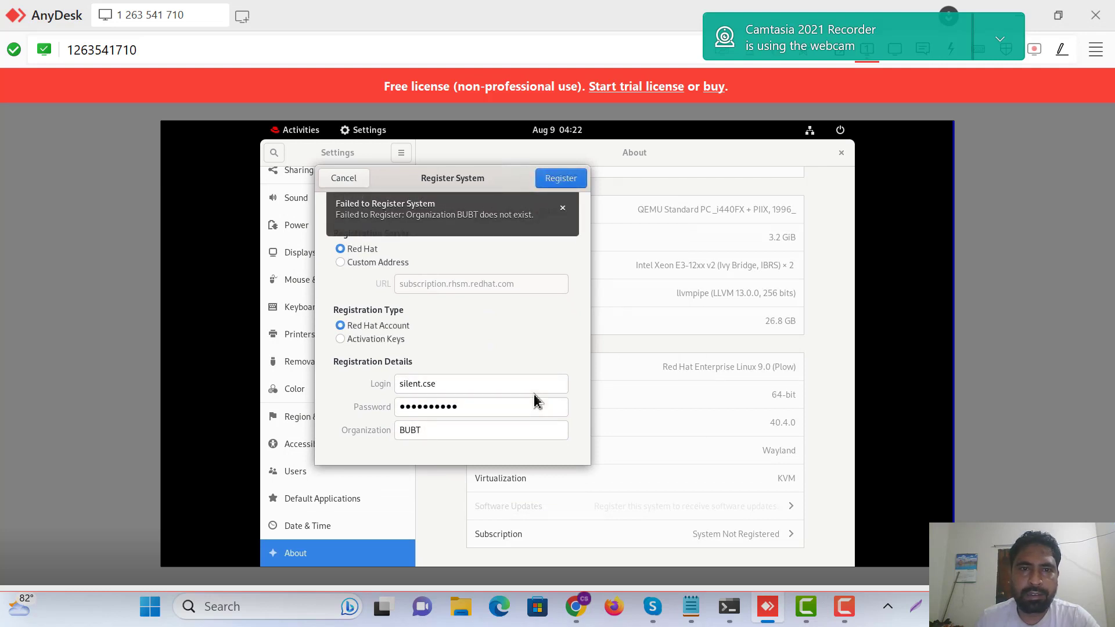
{"action": "mouse_move", "coordinate": [413, 230]}
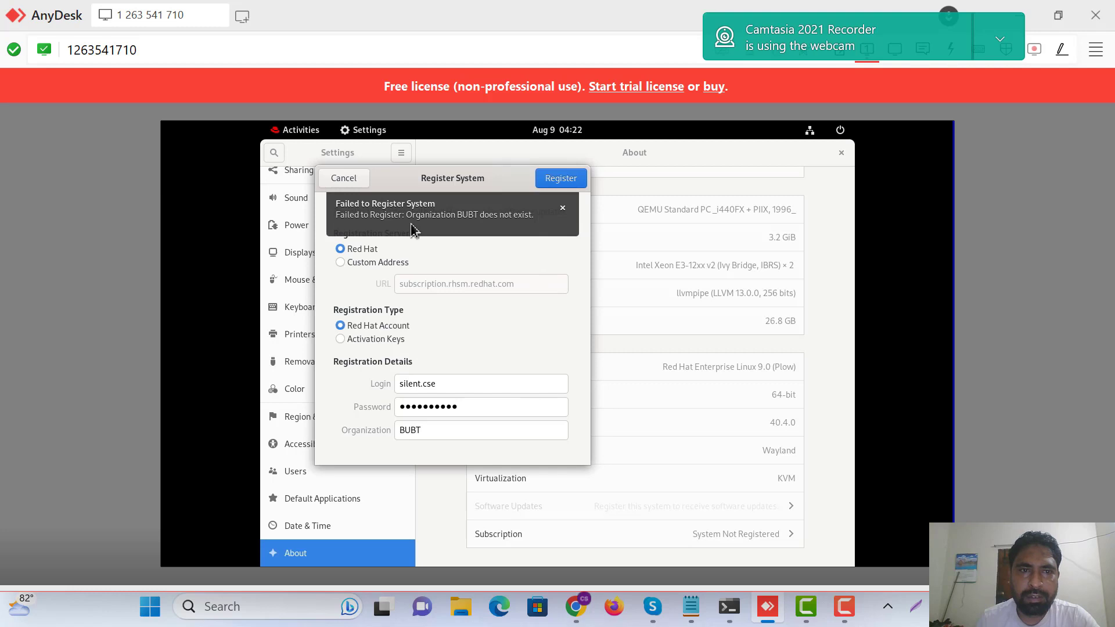
{"action": "mouse_move", "coordinate": [548, 239]}
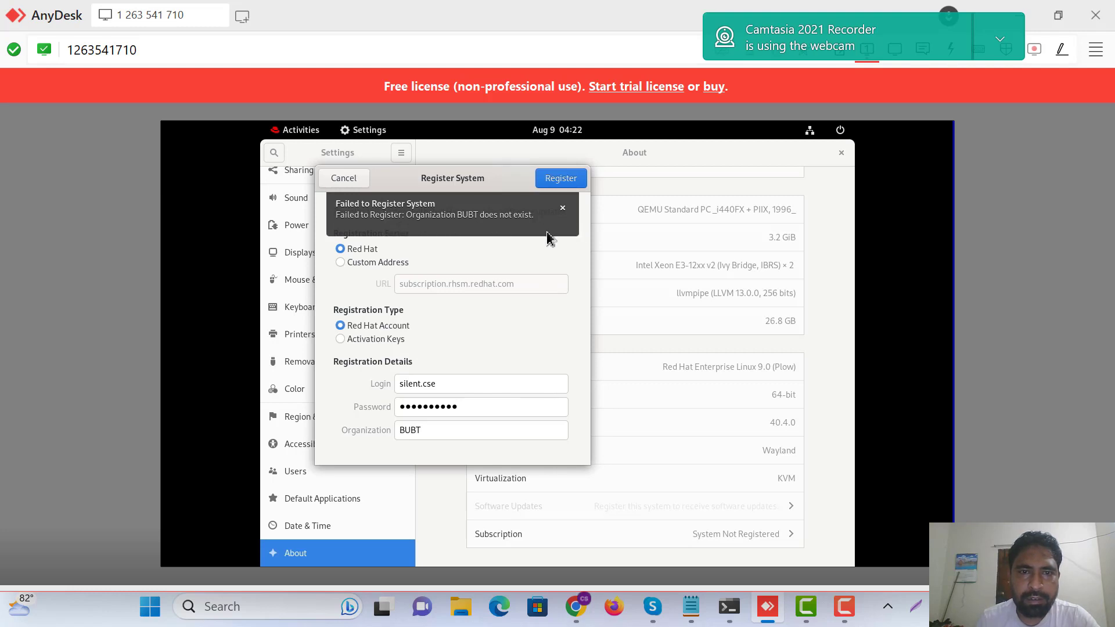
{"action": "mouse_move", "coordinate": [714, 245]}
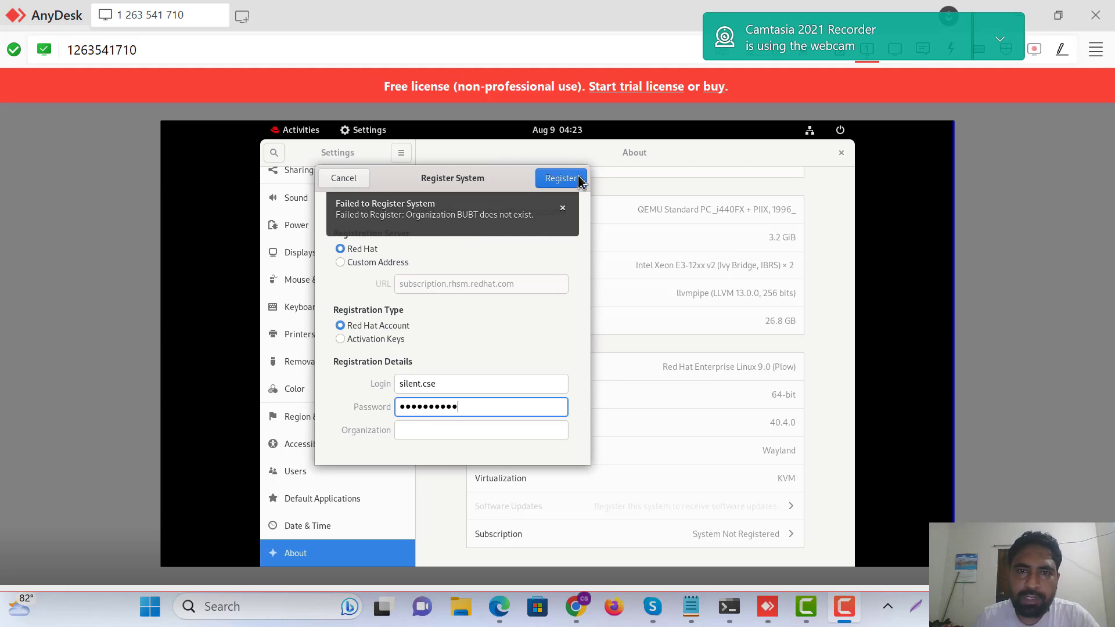
Step: Register the system again with the organization left blank until Registration Successful appears
{"action": "left_click", "coordinate": [561, 179]}
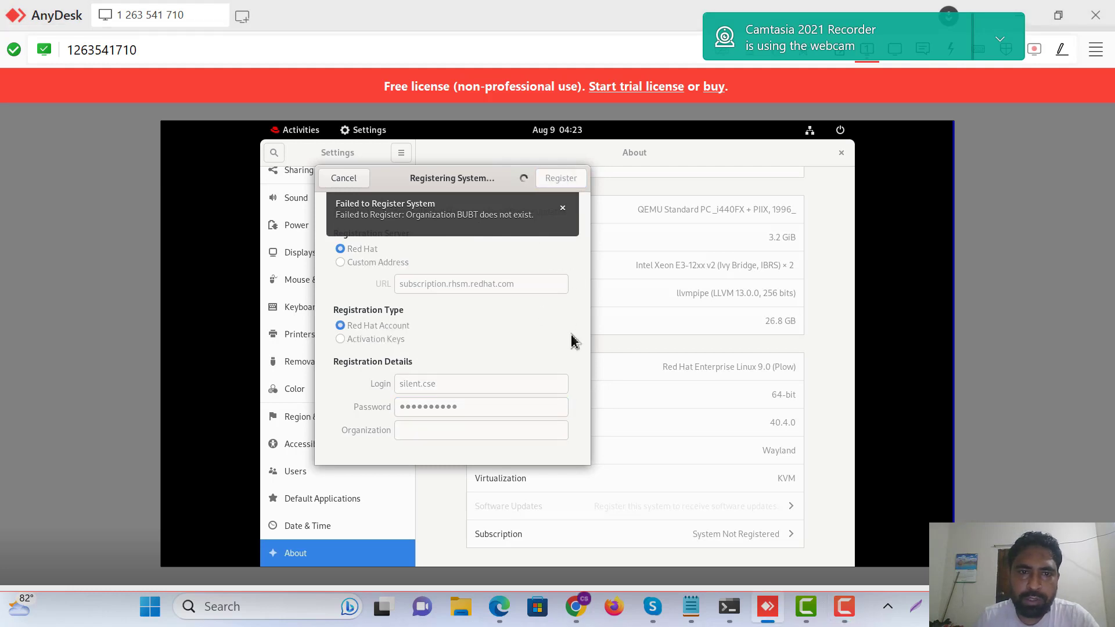
{"action": "mouse_move", "coordinate": [570, 376]}
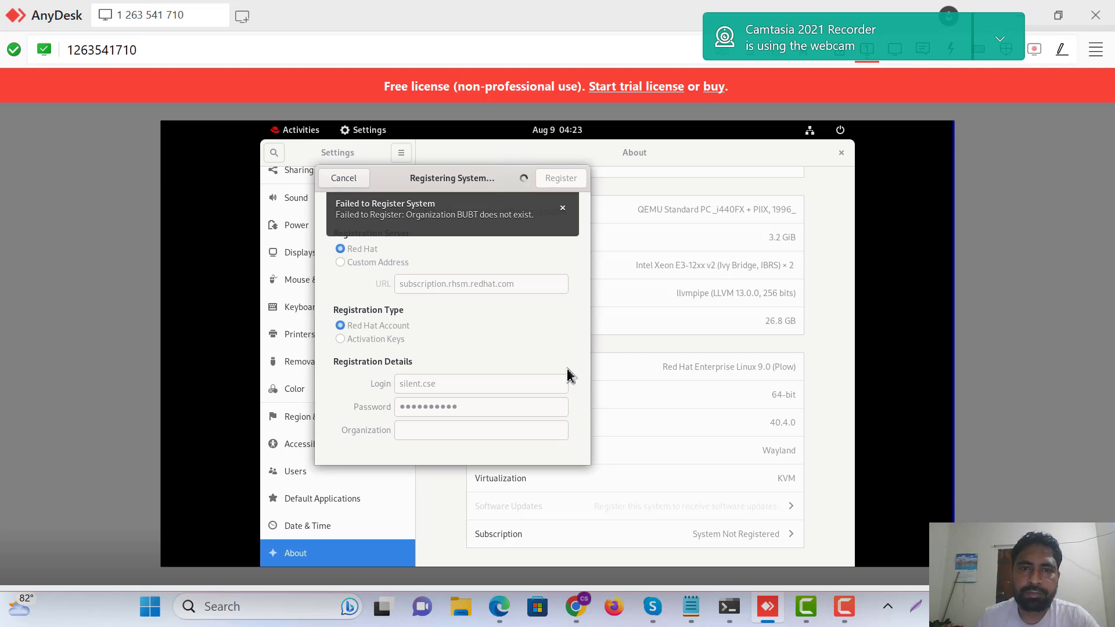
{"action": "mouse_move", "coordinate": [721, 258]}
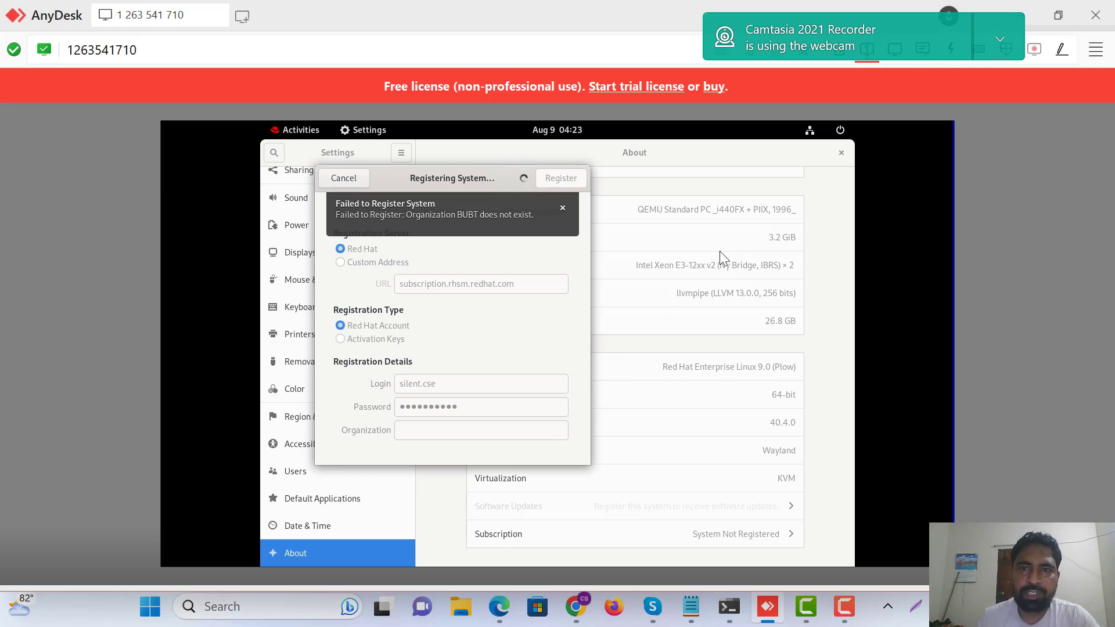
{"action": "left_click", "coordinate": [344, 178]}
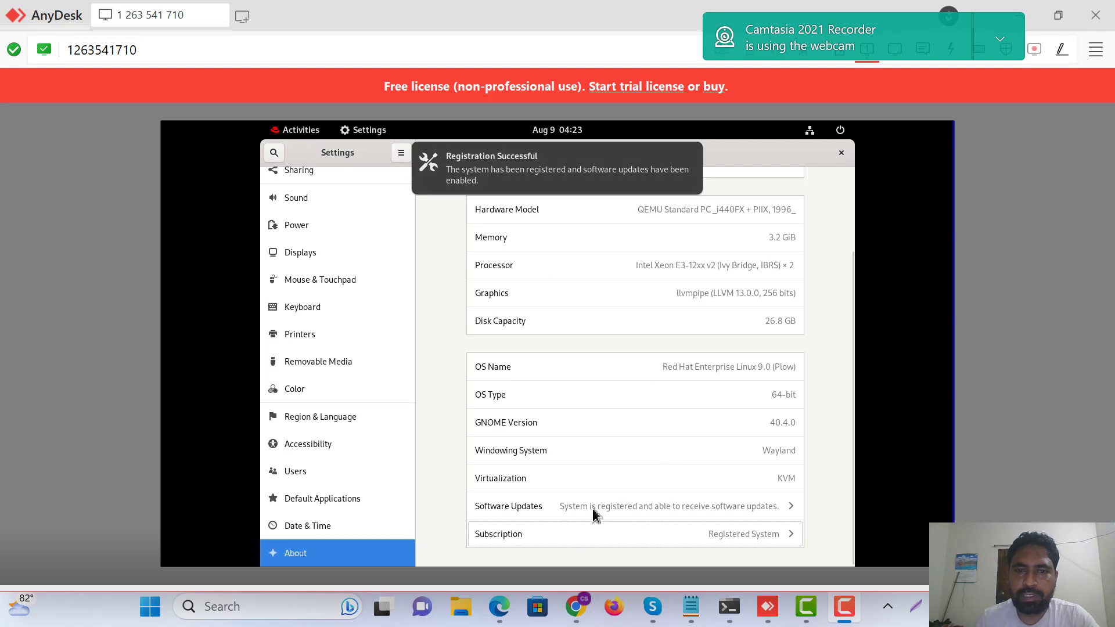
Step: Check the top-bar notifications, then launch a root Terminal from the Activities dash
{"action": "left_click", "coordinate": [362, 130]}
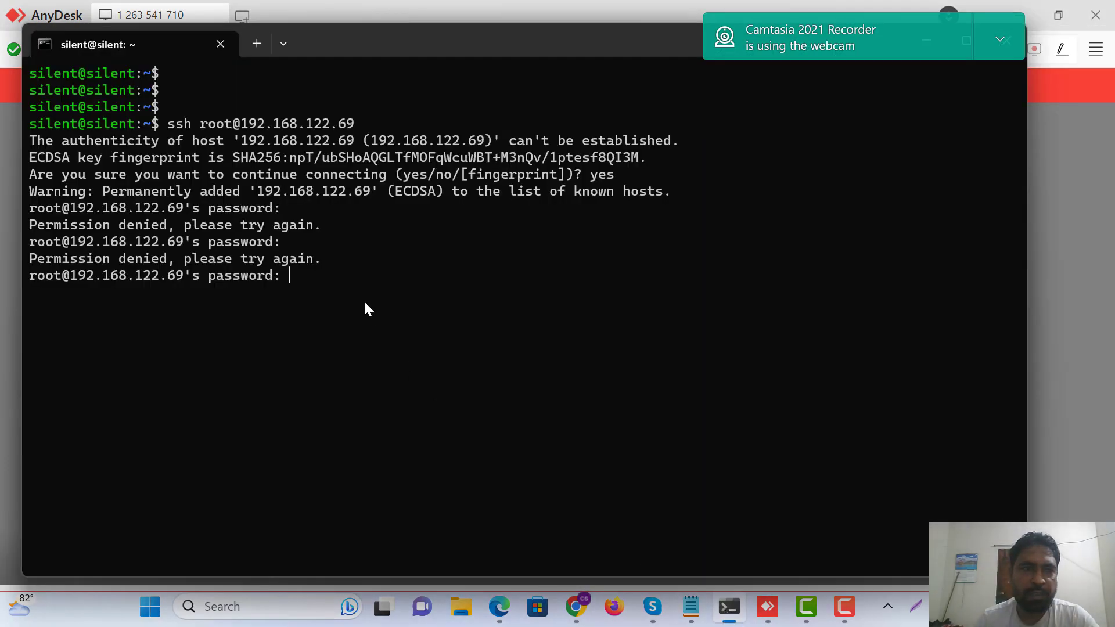
{"action": "mouse_move", "coordinate": [647, 57]}
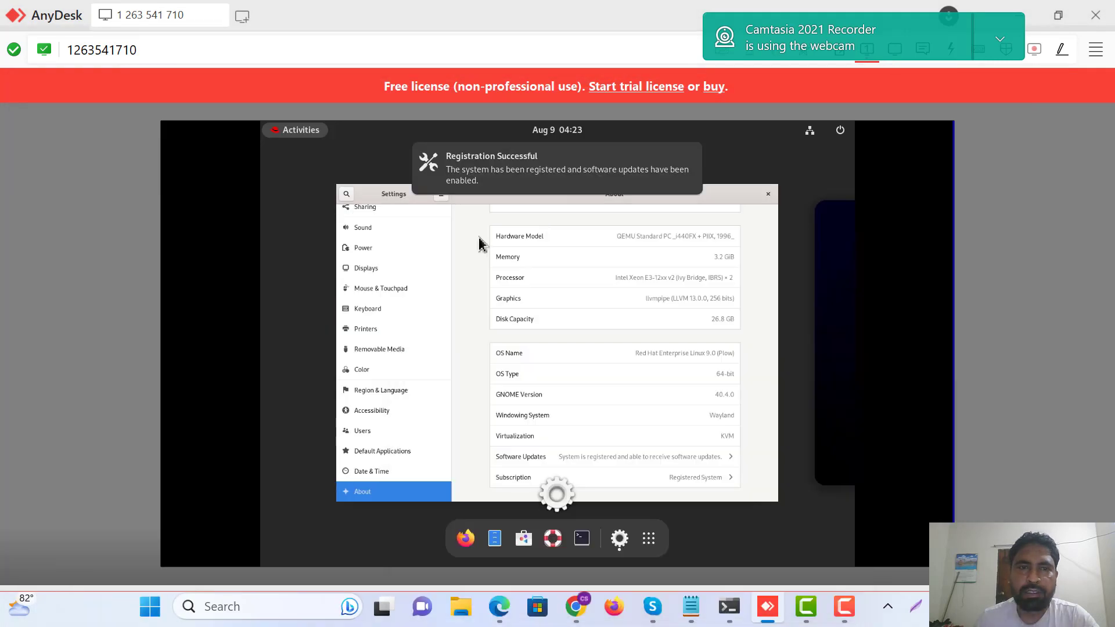
{"action": "left_click", "coordinate": [556, 129]}
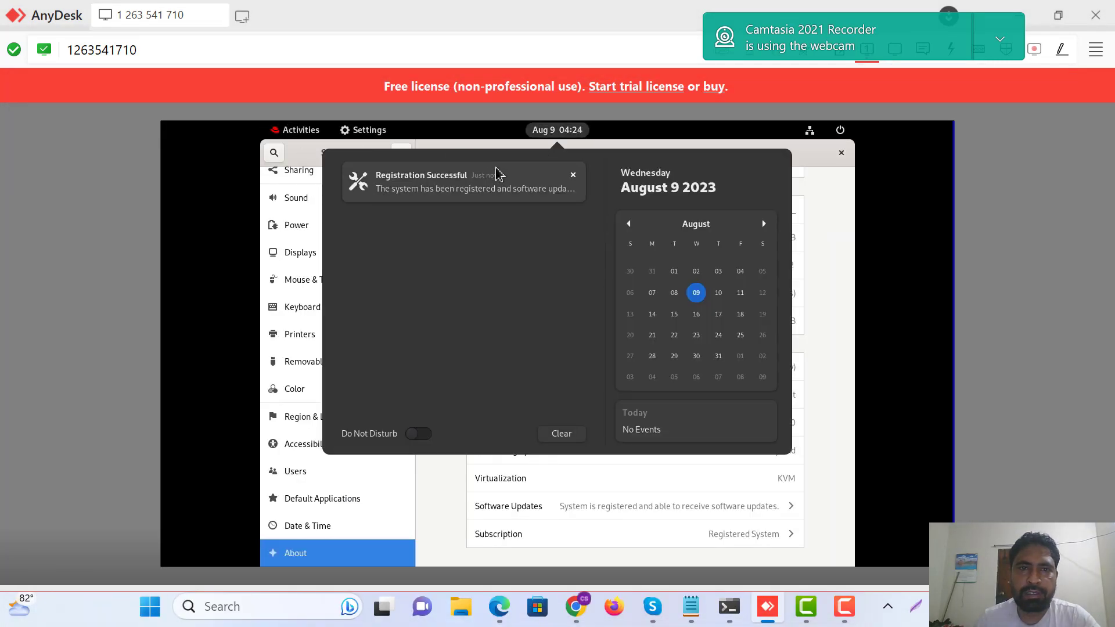
{"action": "mouse_move", "coordinate": [382, 140]}
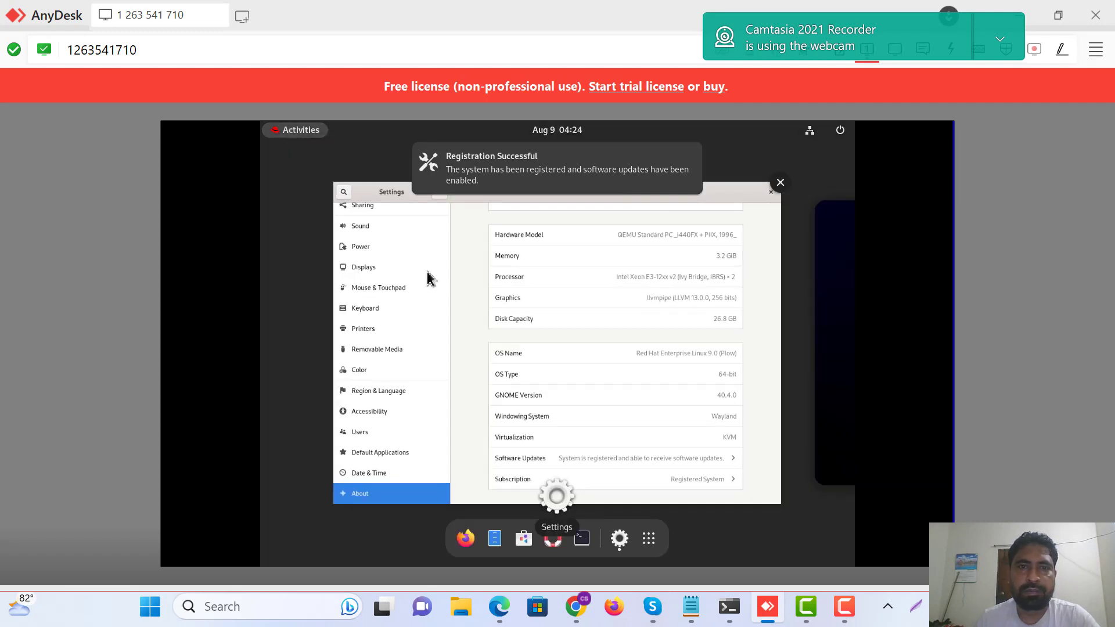
{"action": "left_click", "coordinate": [734, 478]}
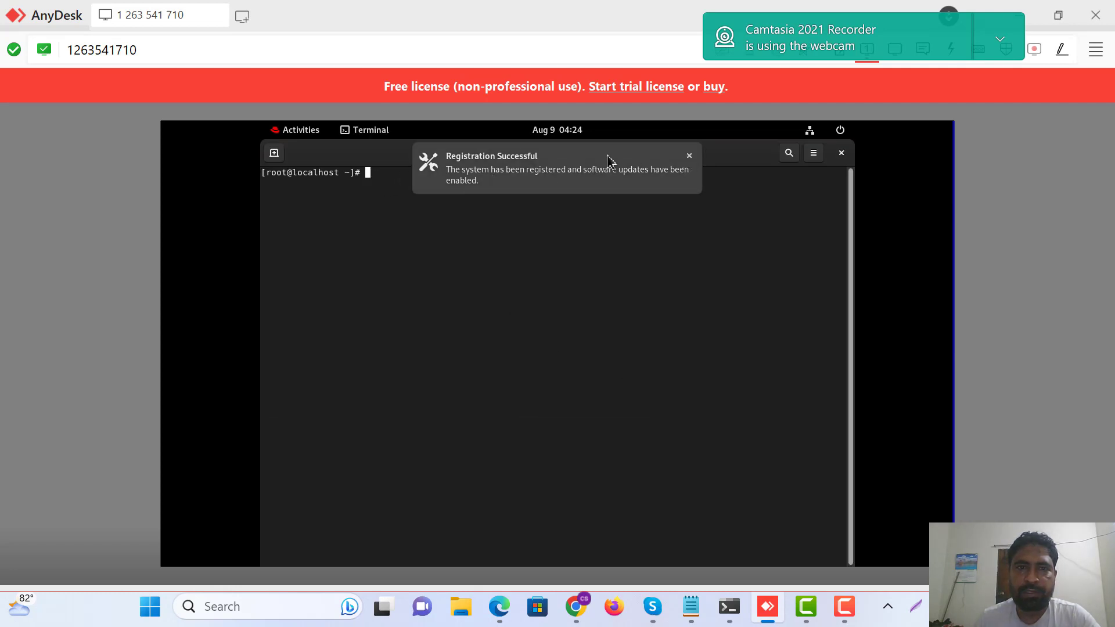
{"action": "left_click", "coordinate": [688, 155]}
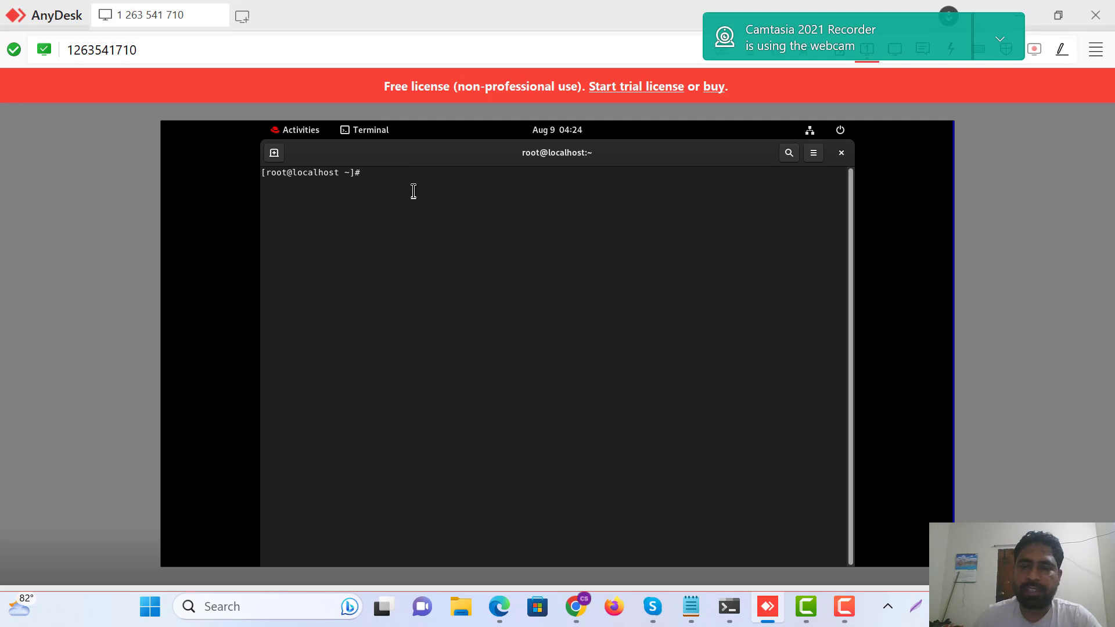
Step: Run 'yum update' to start updating the whole system from the RHEL 9 repositories
{"action": "type", "text": "yum"}
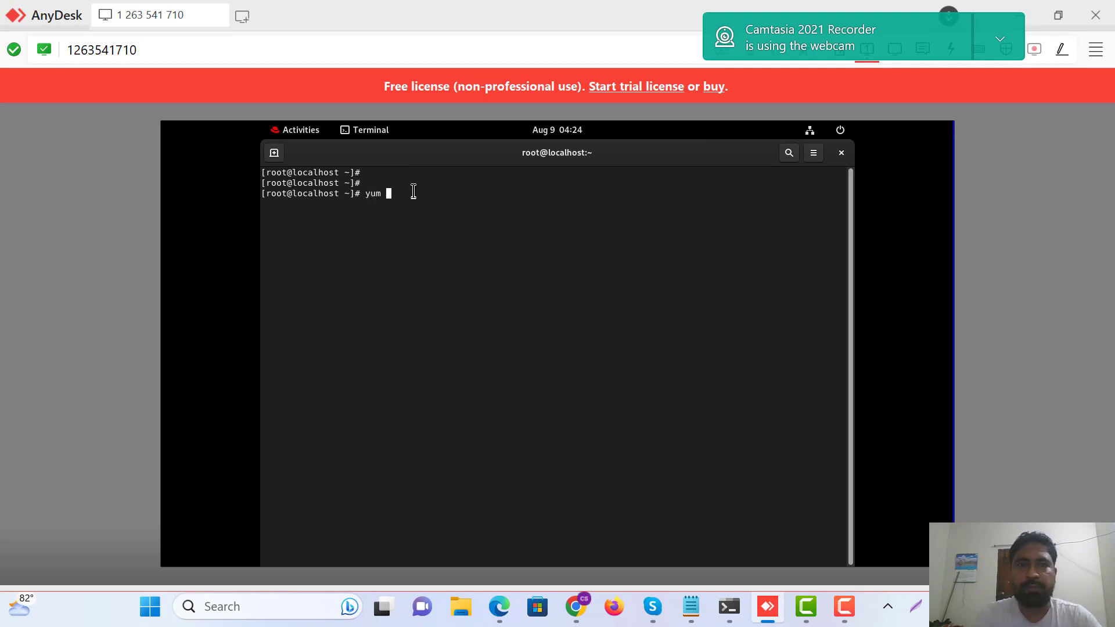
{"action": "type", "text": "update"}
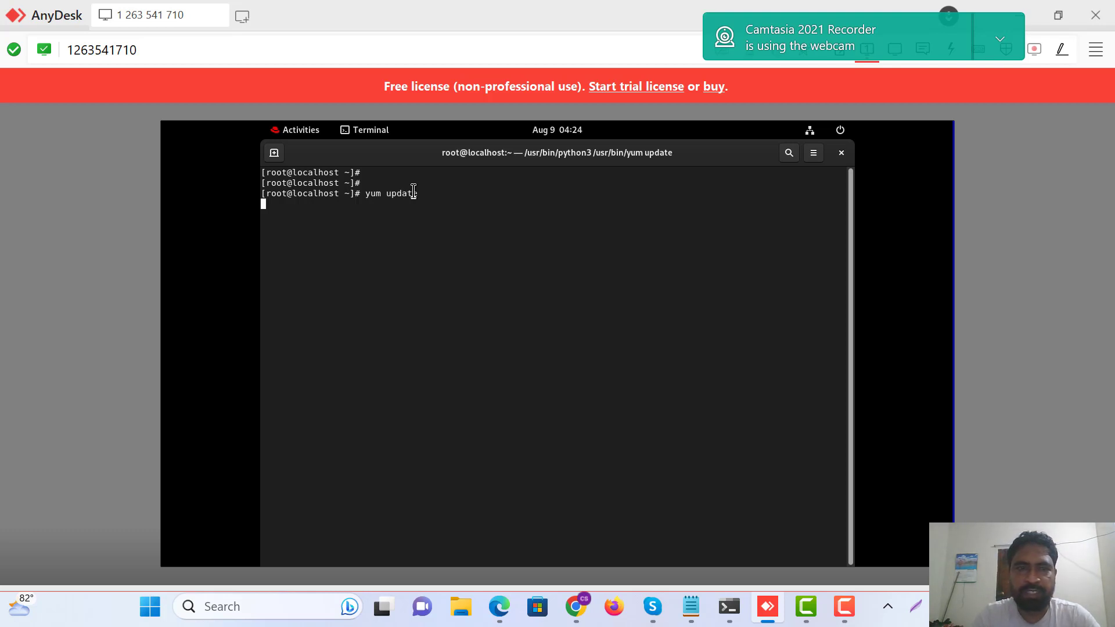
{"action": "key", "text": "Return"}
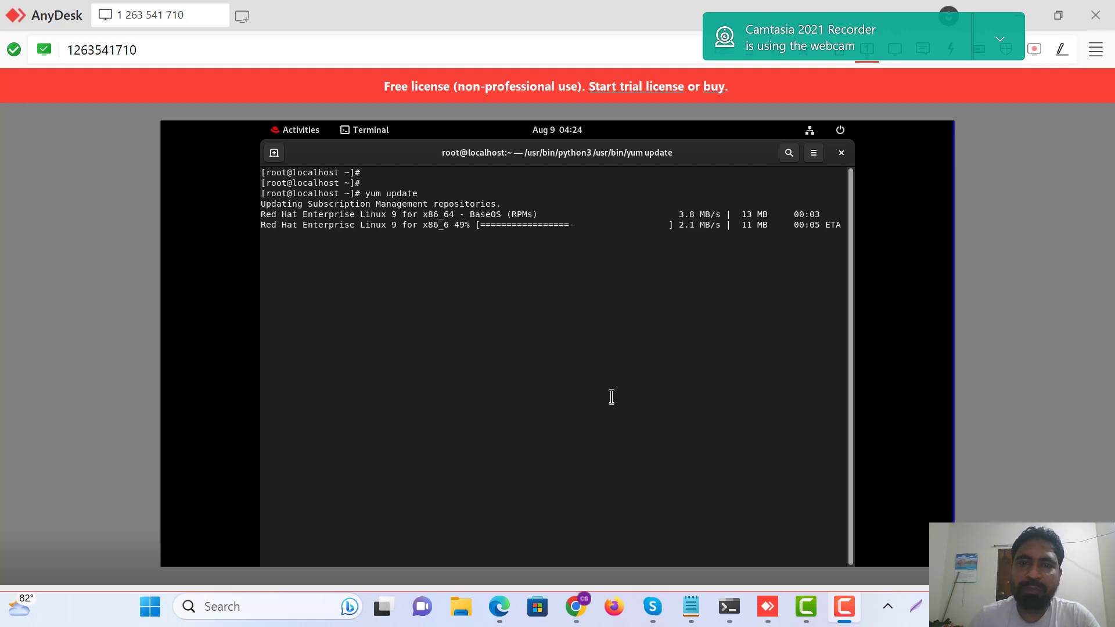
{"action": "mouse_move", "coordinate": [577, 606]}
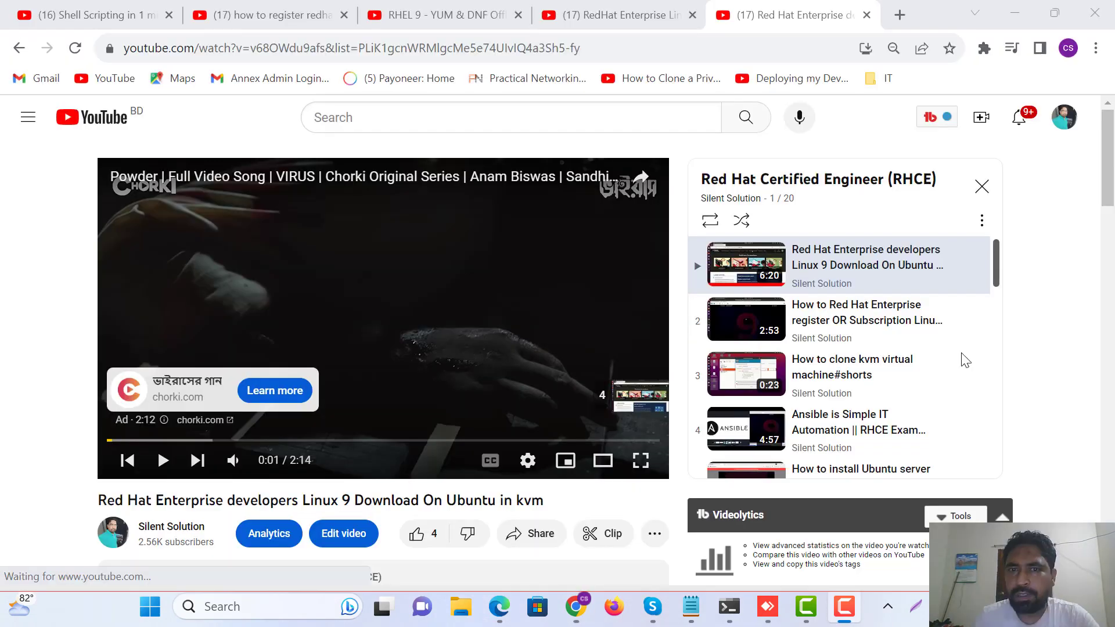
Step: Minimize the Chrome YouTube window to return to the remote RHEL desktop
{"action": "scroll", "scroll_direction": "down", "scroll_amount": 3}
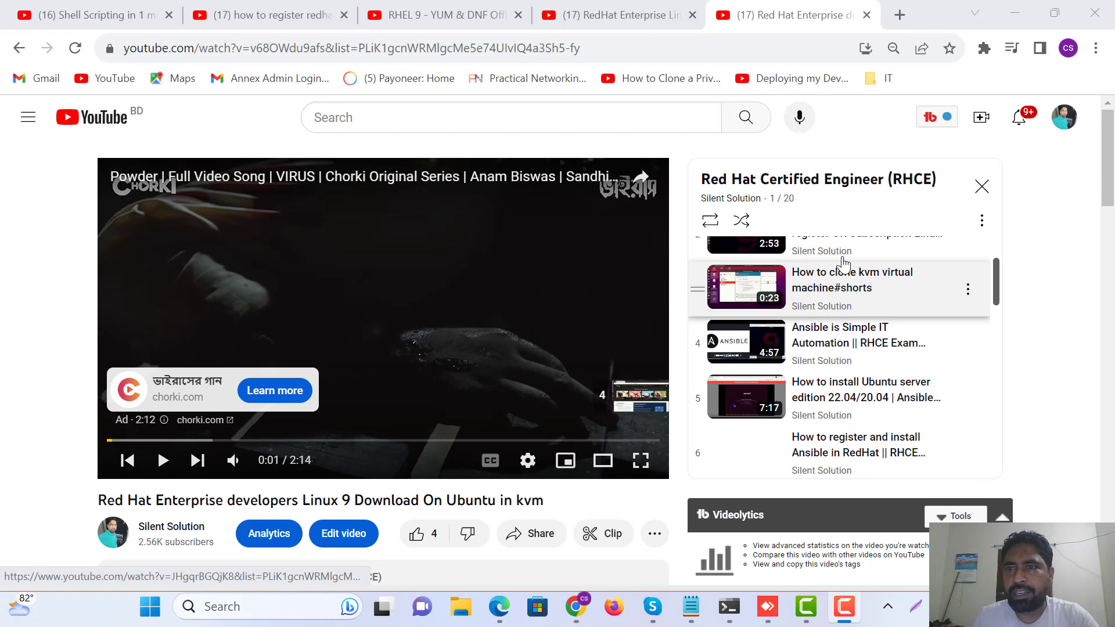
{"action": "scroll", "scroll_direction": "up", "scroll_amount": 3}
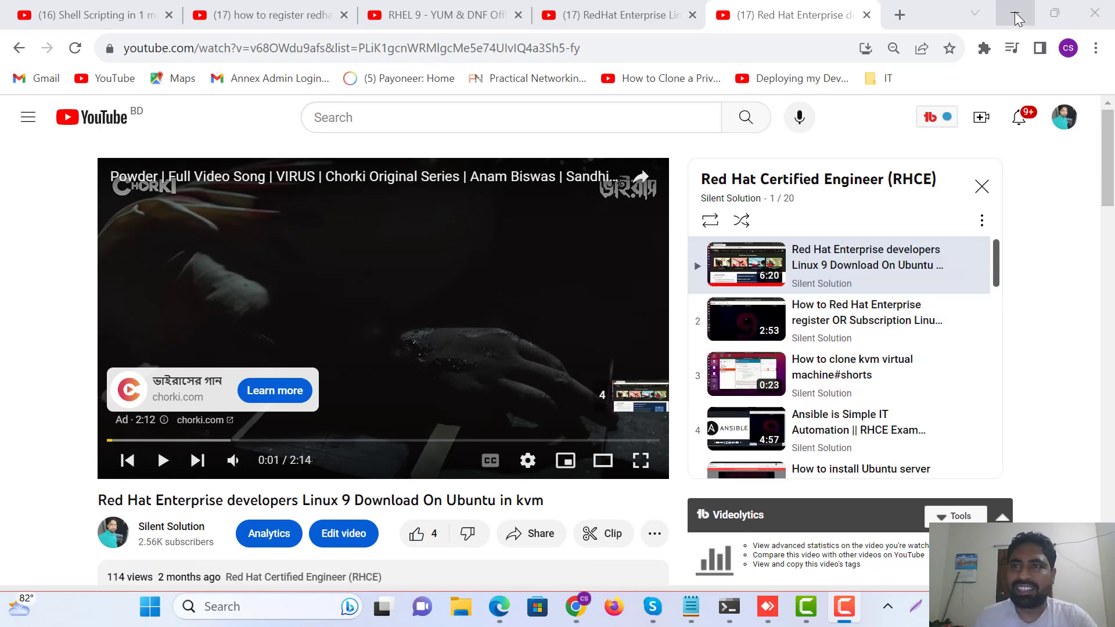
{"action": "left_click", "coordinate": [768, 607]}
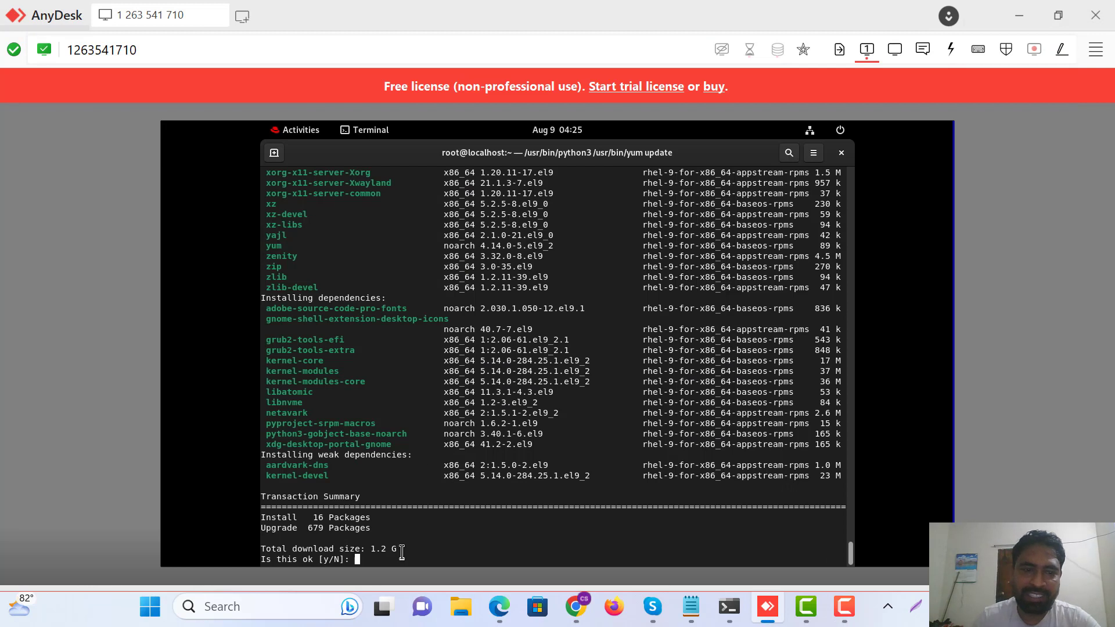
Step: Confirm the 1.2 GB transaction with y and accept importing both Red Hat GPG keys
{"action": "type", "text": "y"}
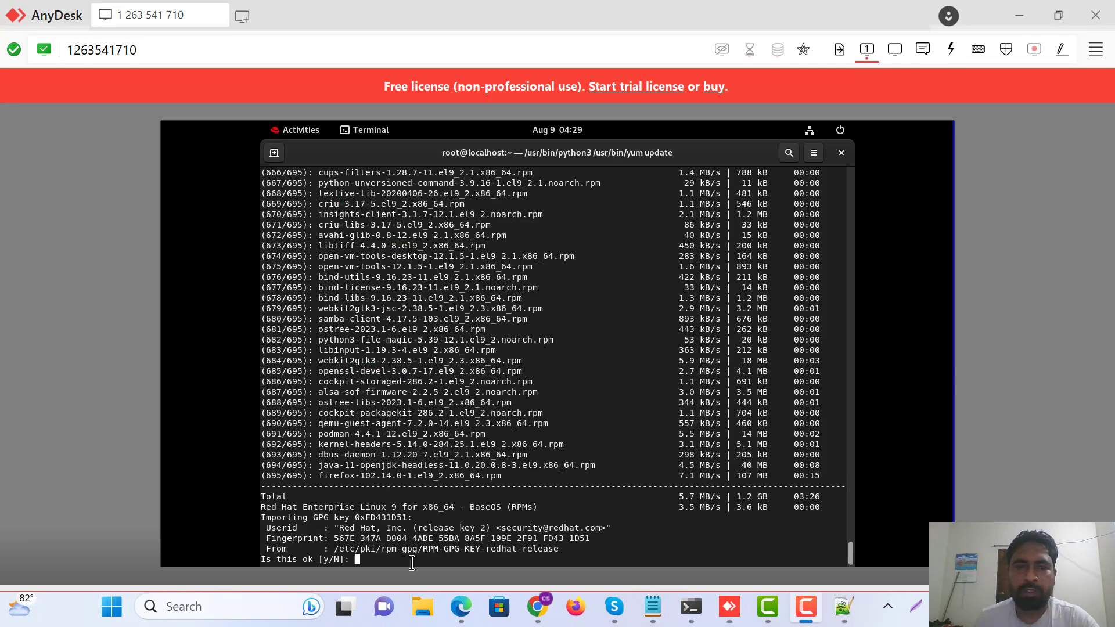
{"action": "type", "text": "y"}
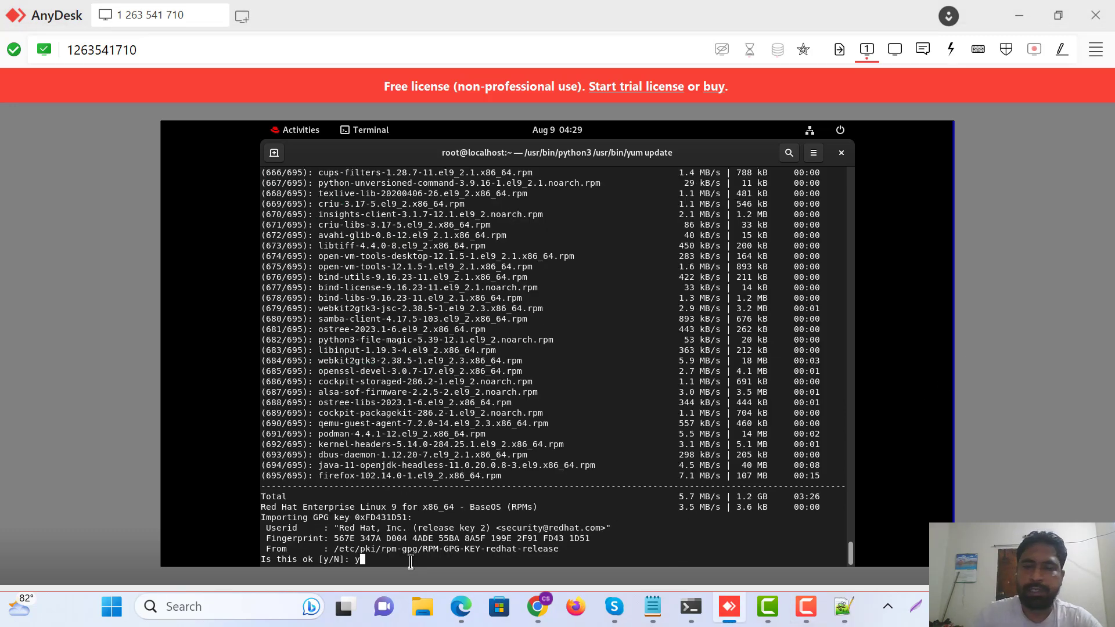
{"action": "key", "text": "Return"}
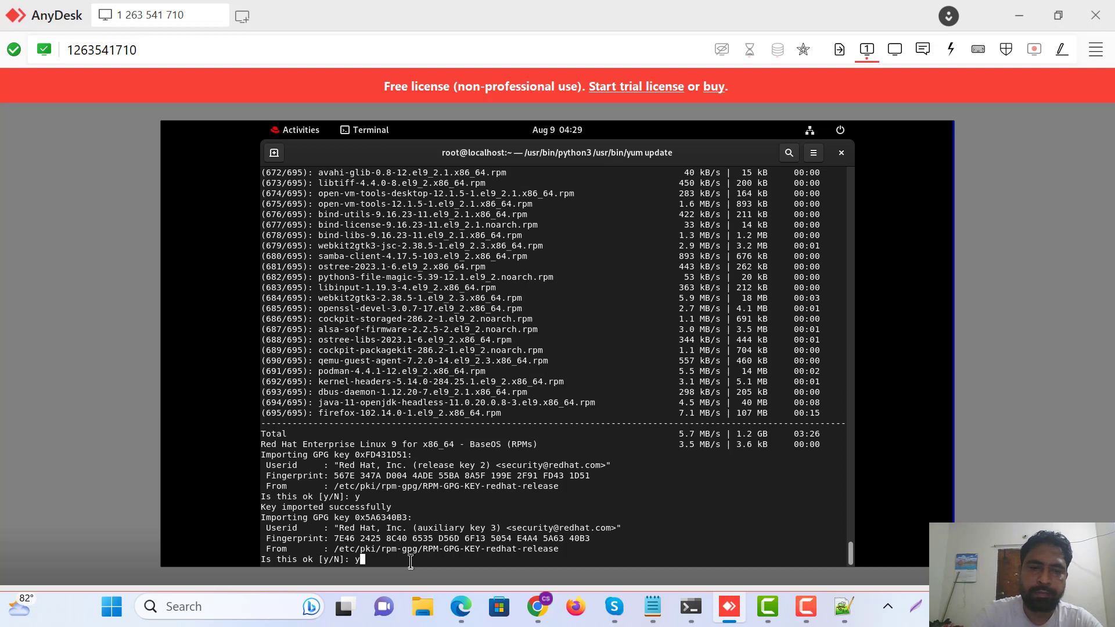
{"action": "key", "text": "Return"}
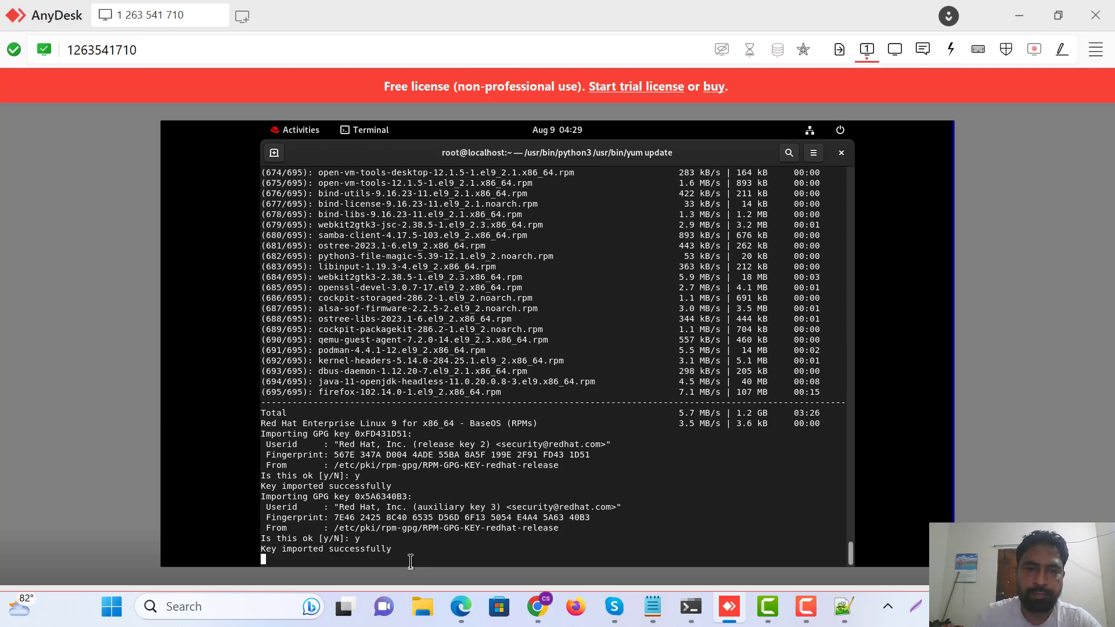
{"action": "mouse_move", "coordinate": [643, 395]}
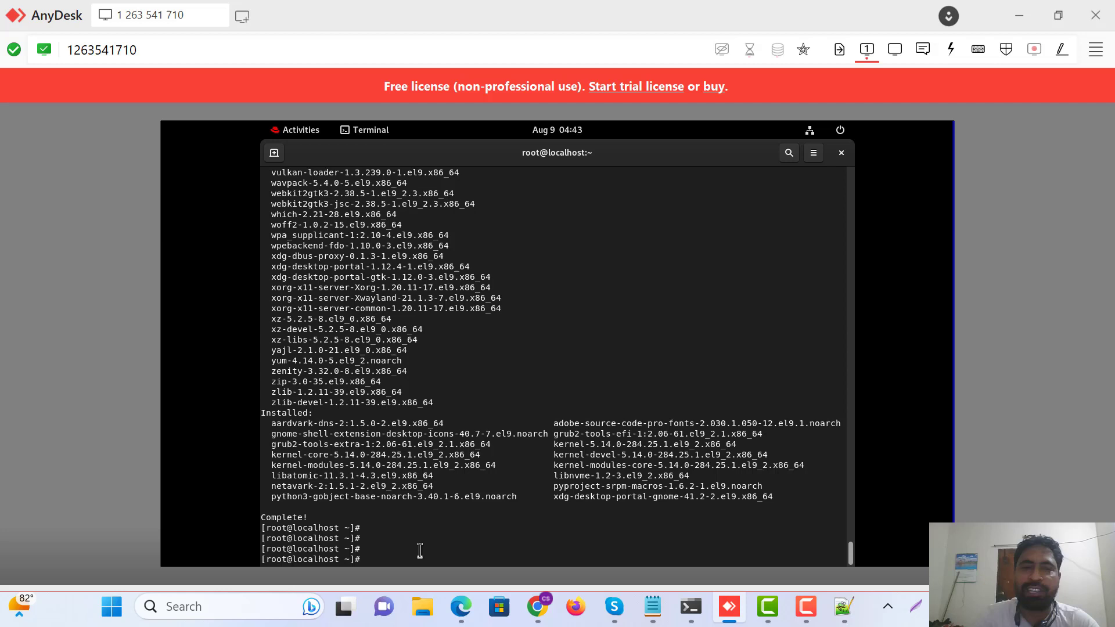
Step: Run 'yum repolist' to list the enabled RHEL 9 AppStream and BaseOS repositories
{"action": "type", "text": "yum repo"}
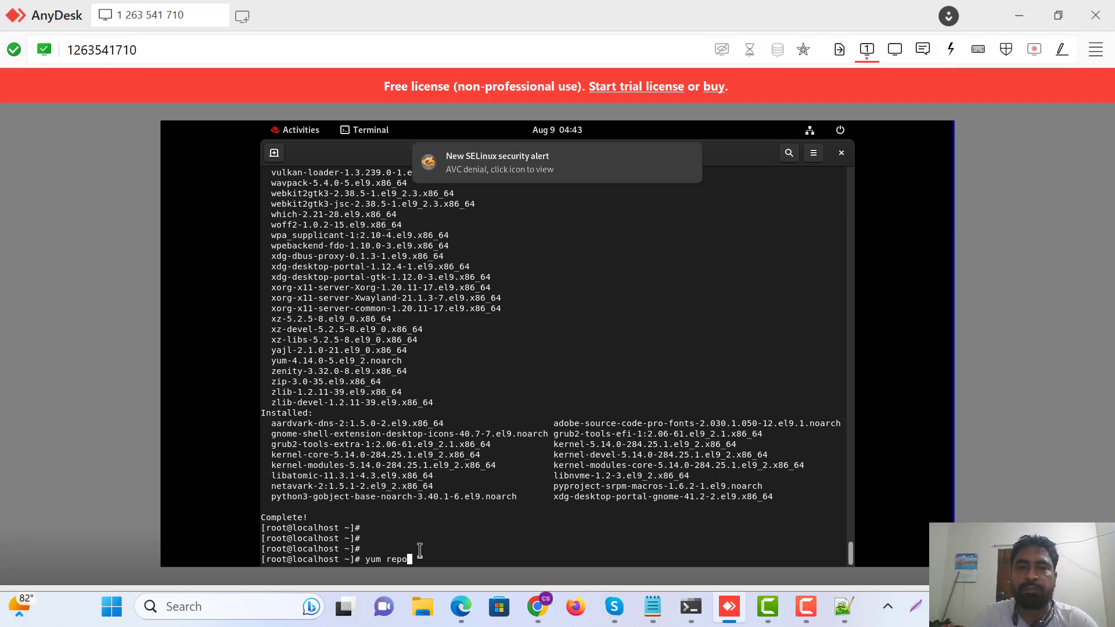
{"action": "type", "text": "list"}
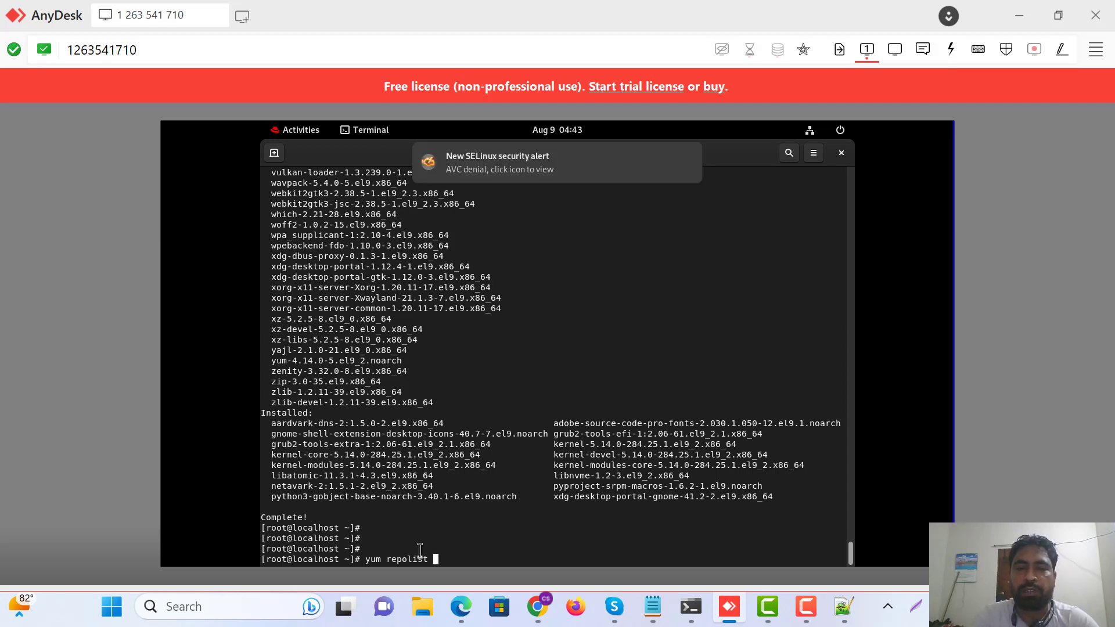
{"action": "key", "text": "Return"}
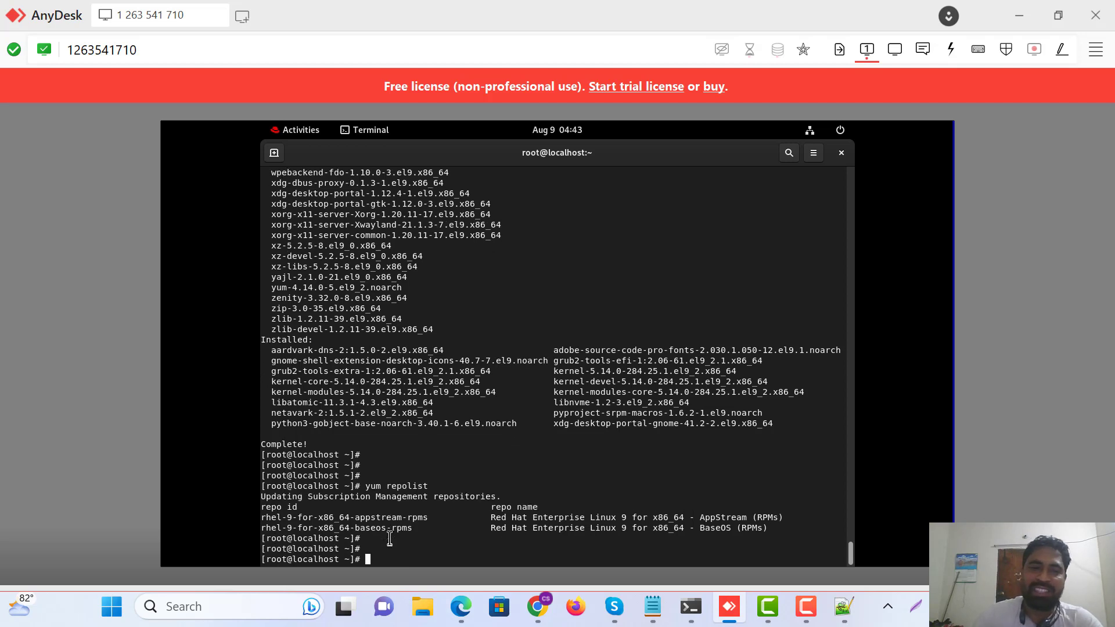
Step: Run 'yum install httpd', then bring the Settings window back to the front
{"action": "type", "text": "yu"}
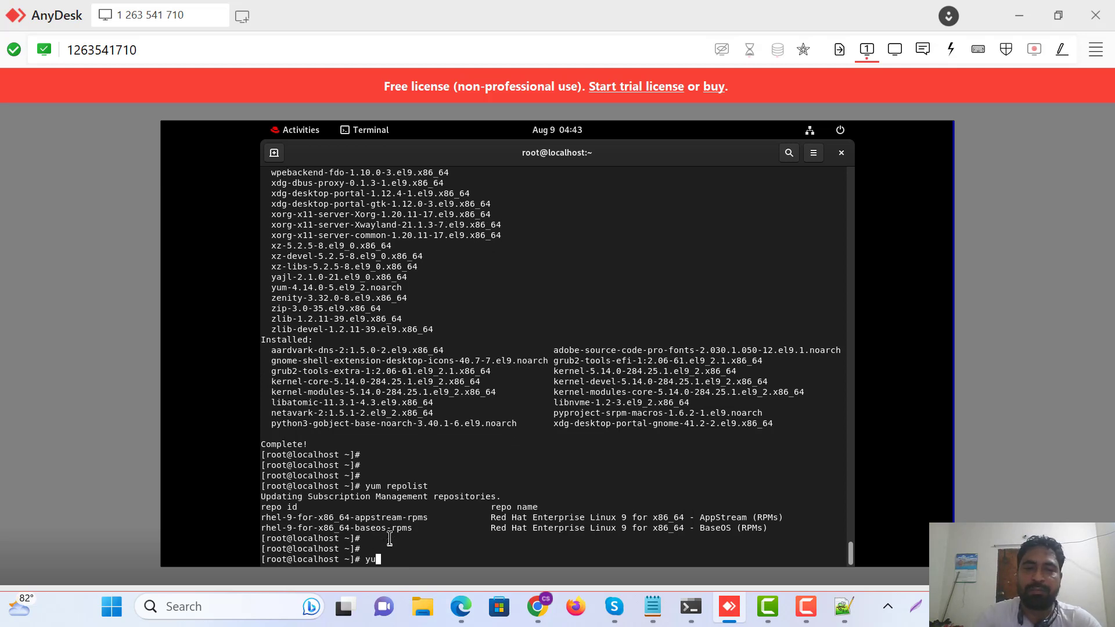
{"action": "type", "text": "m install"}
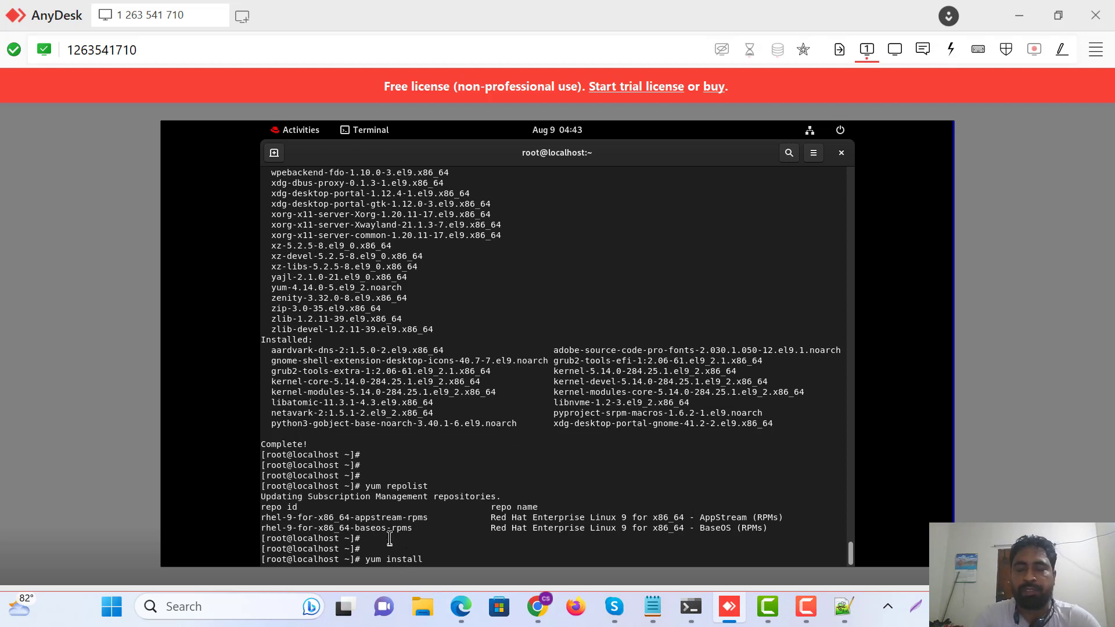
{"action": "type", "text": "httpd"}
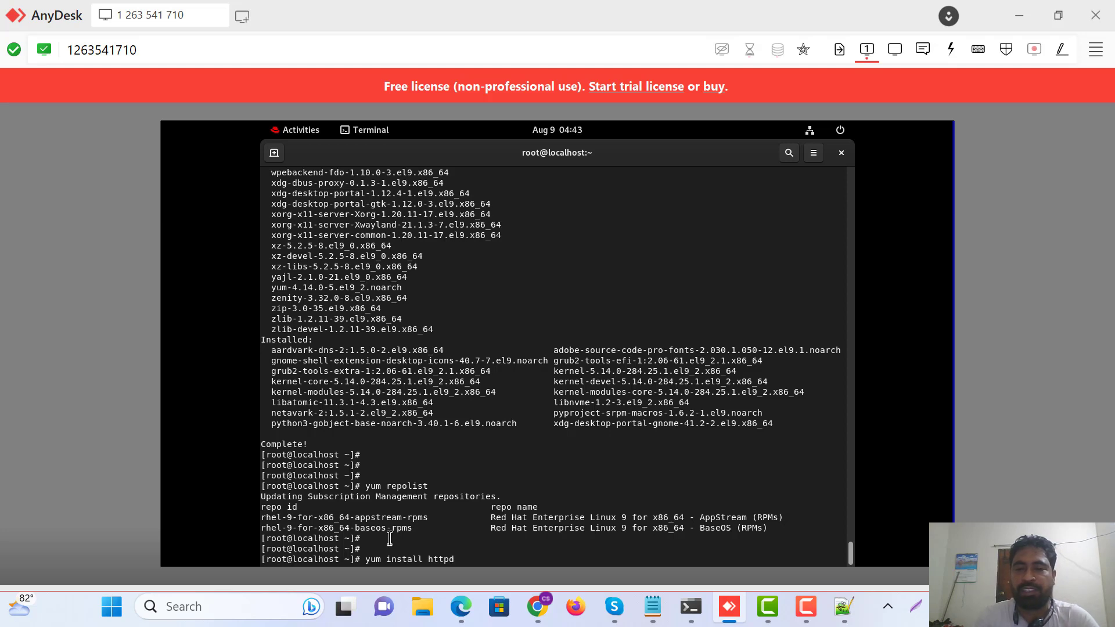
{"action": "key", "text": "Return"}
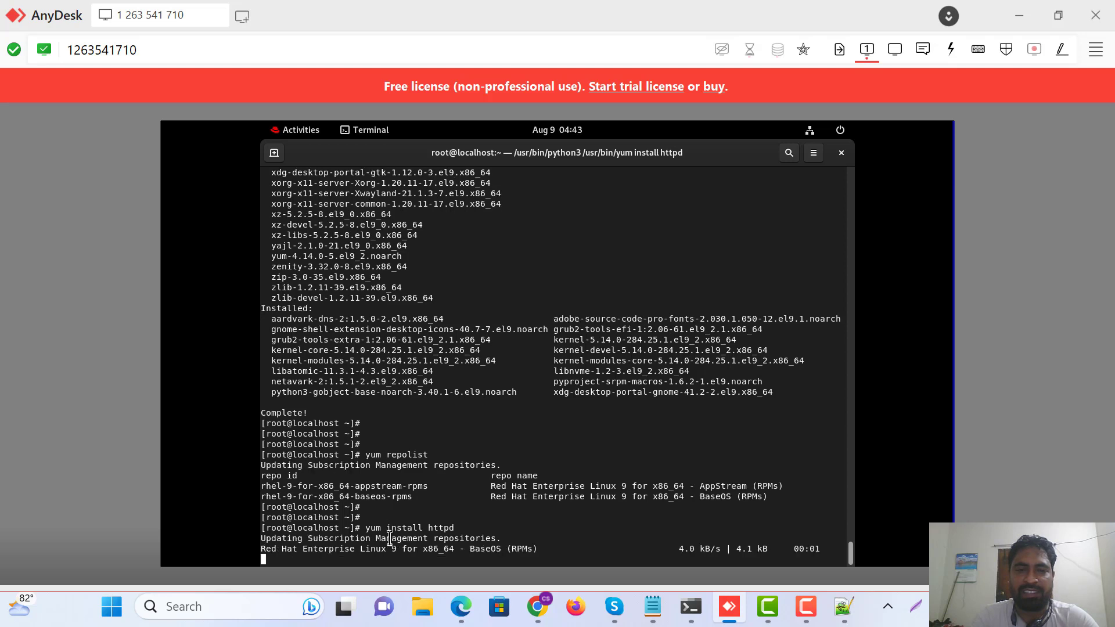
{"action": "scroll", "scroll_direction": "down", "scroll_amount": 3}
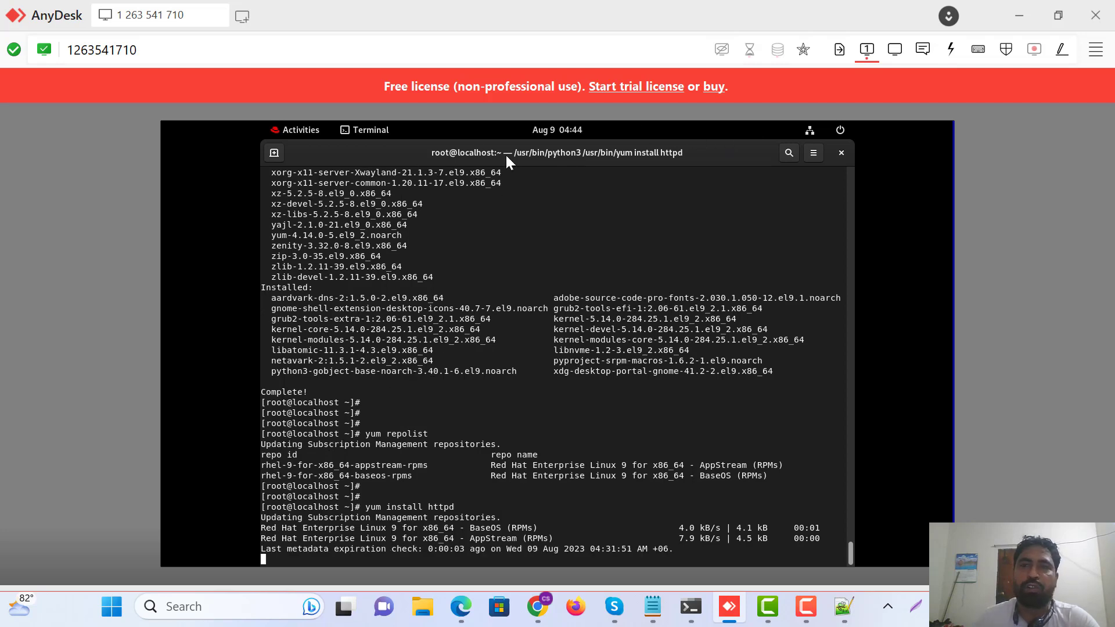
{"action": "left_click", "coordinate": [300, 129]}
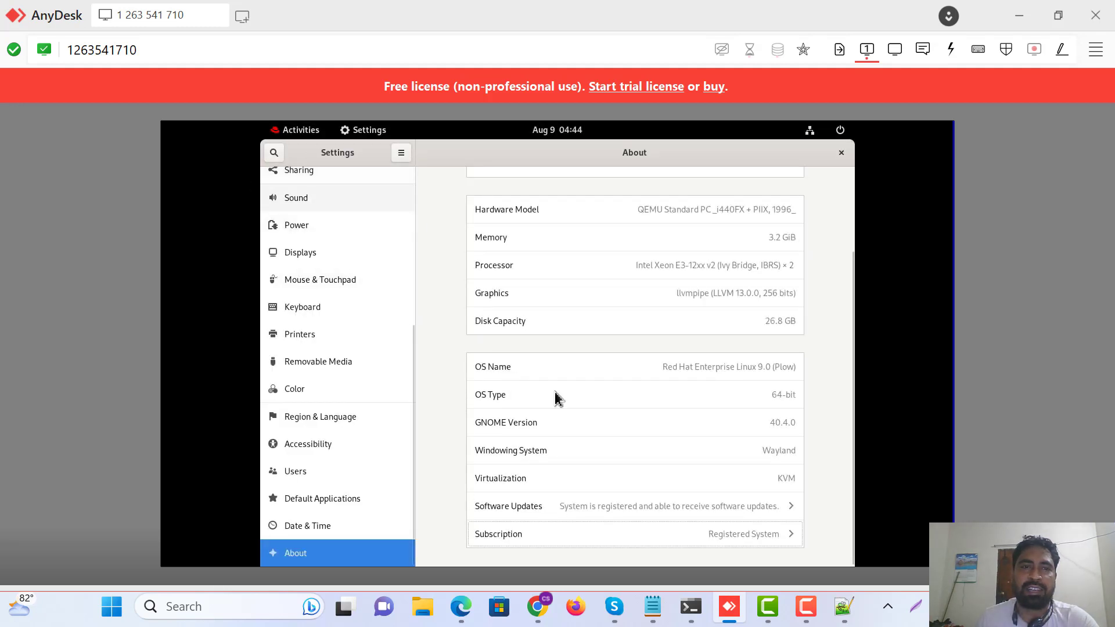
Step: Show Registration Details: Red Hat Enterprise Linux for x86_64, version 9.2
{"action": "left_click", "coordinate": [745, 535]}
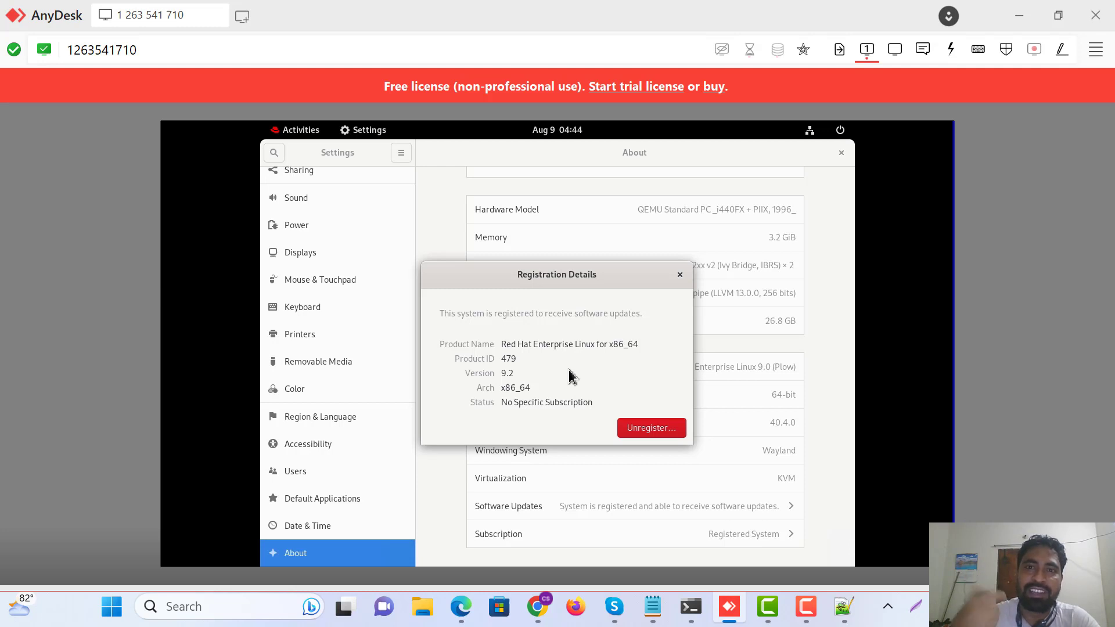
{"action": "mouse_move", "coordinate": [938, 197]}
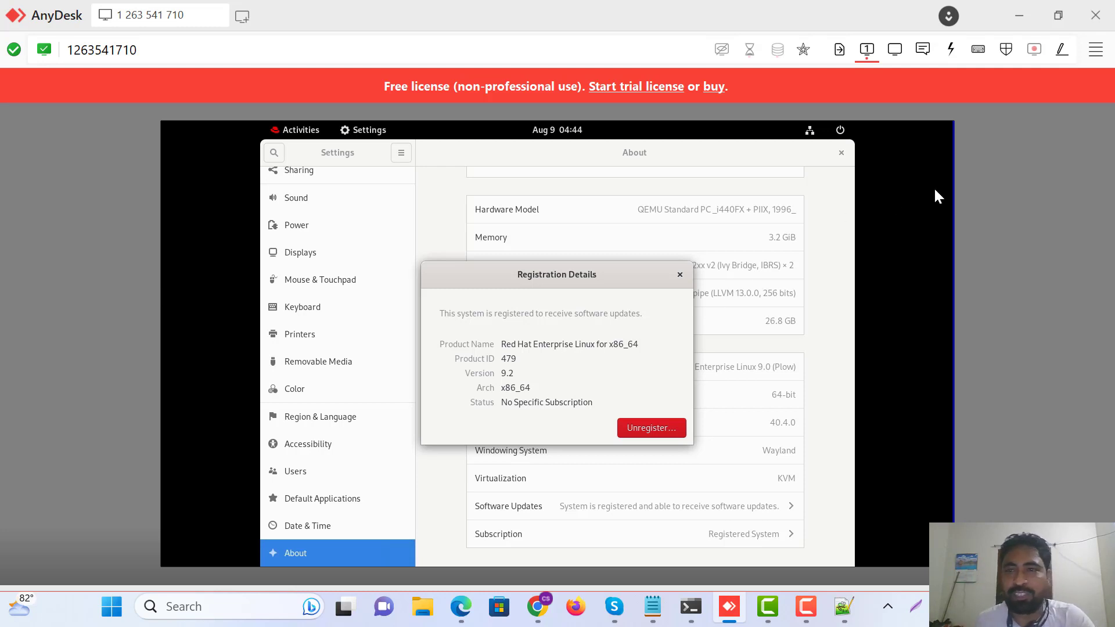